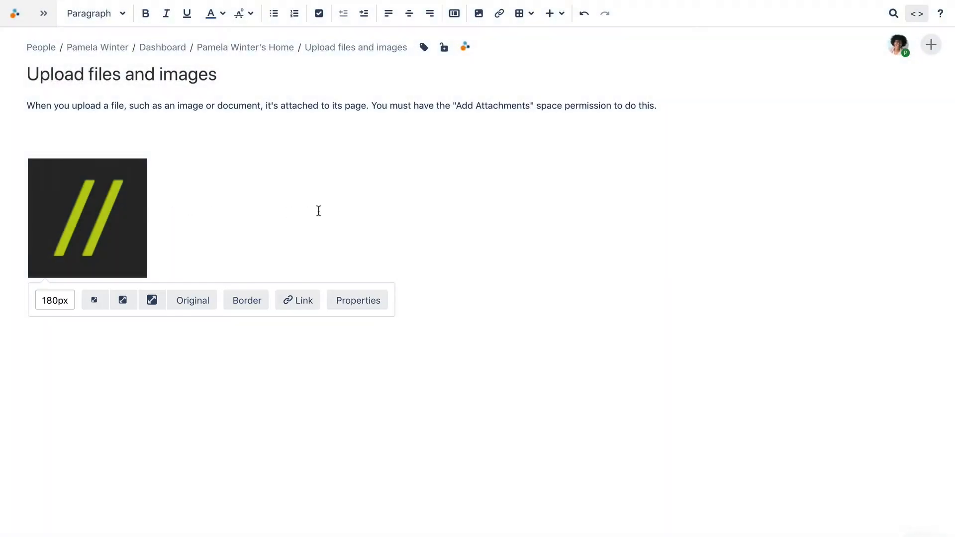
mouse_move(477, 14)
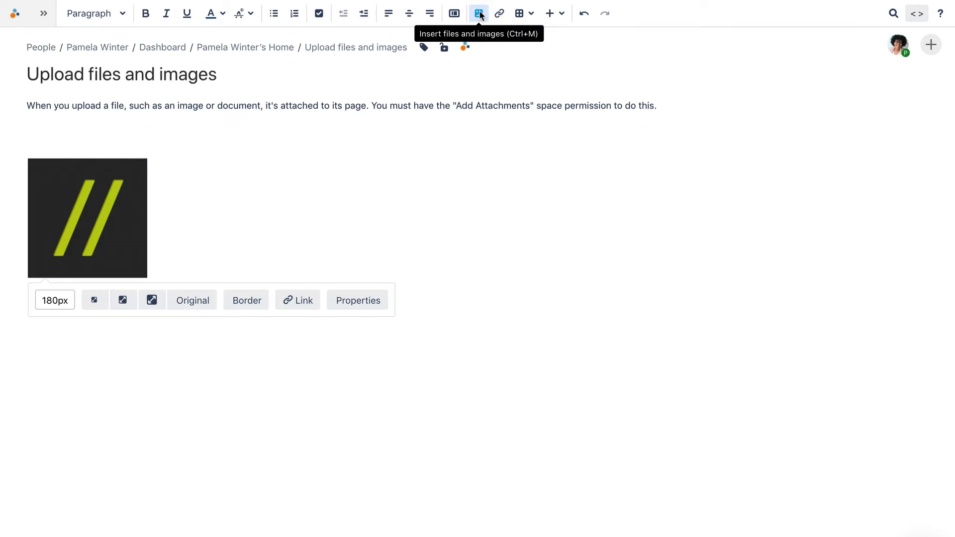
Step: Upload the SM_icon_Facebook1.png logo file from the computer into the insert-files dialog
left_click(476, 14)
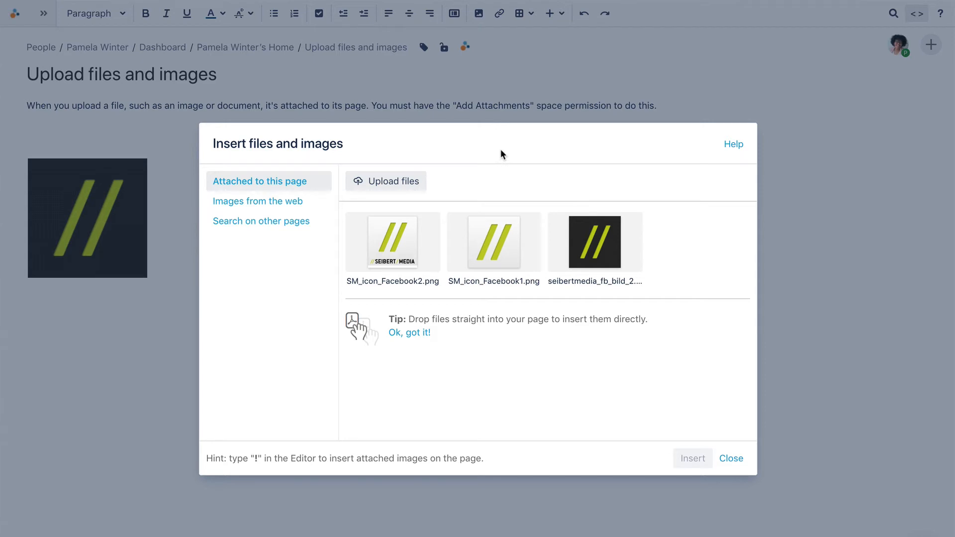
mouse_move(352, 201)
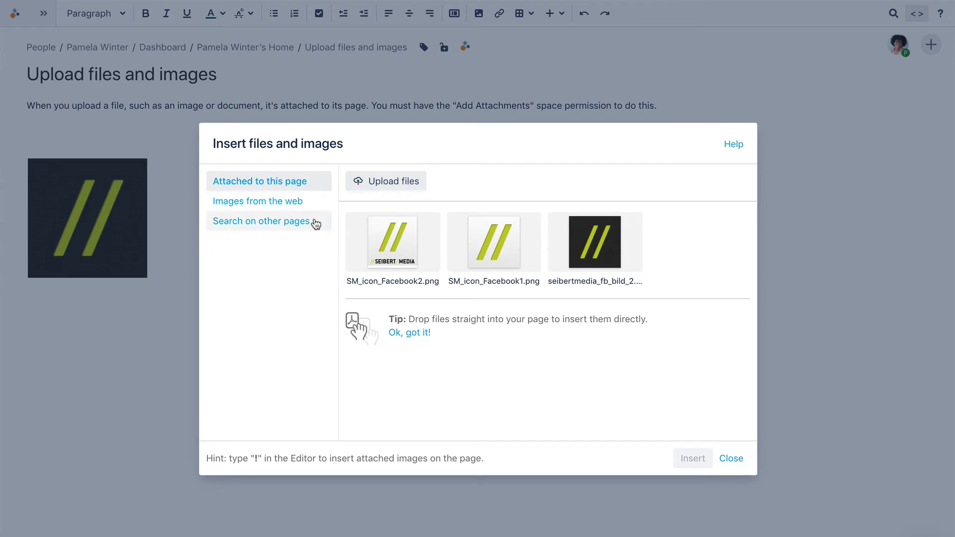
mouse_move(374, 190)
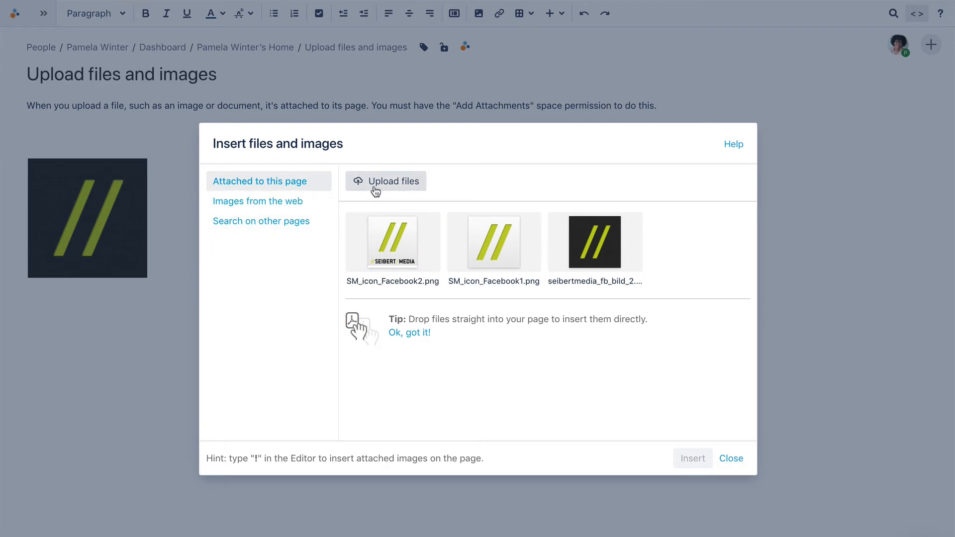
left_click(386, 181)
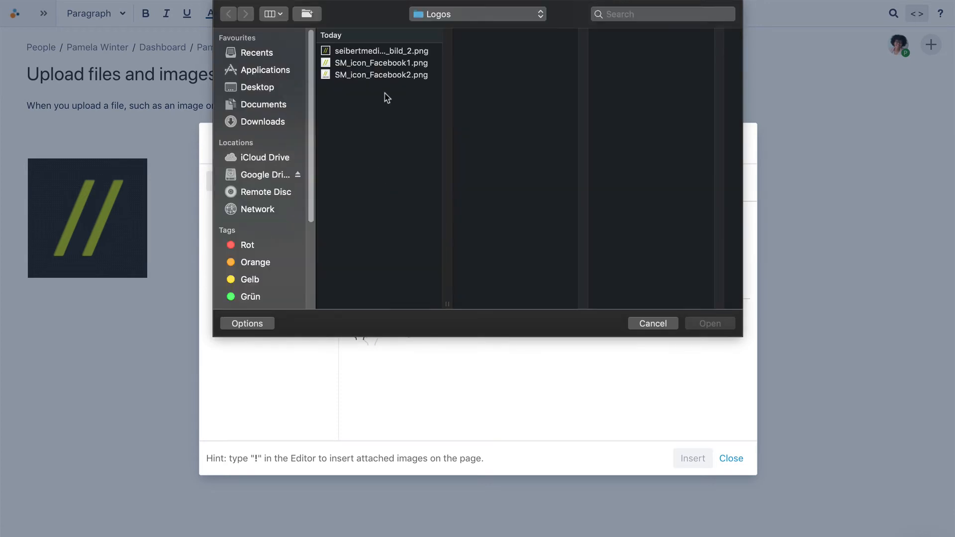
left_click(379, 63)
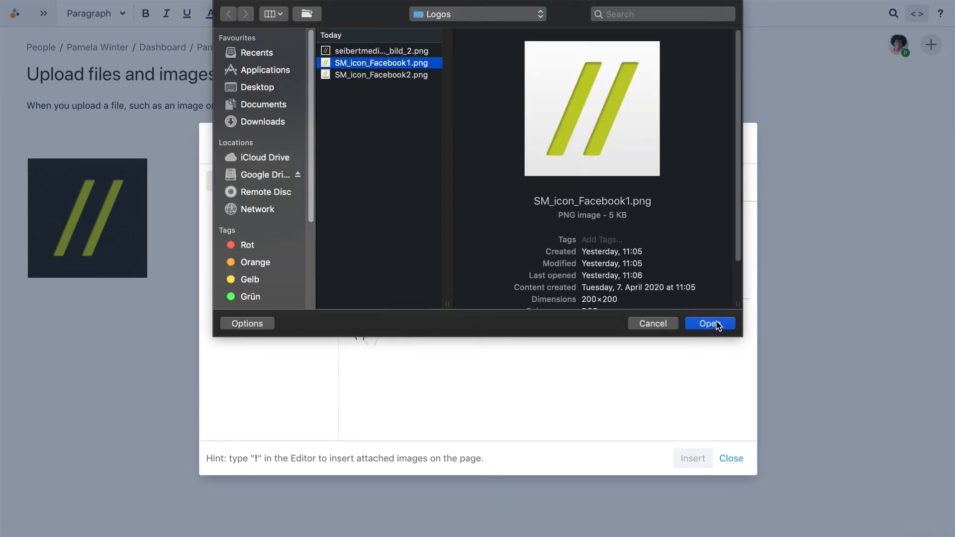
left_click(711, 324)
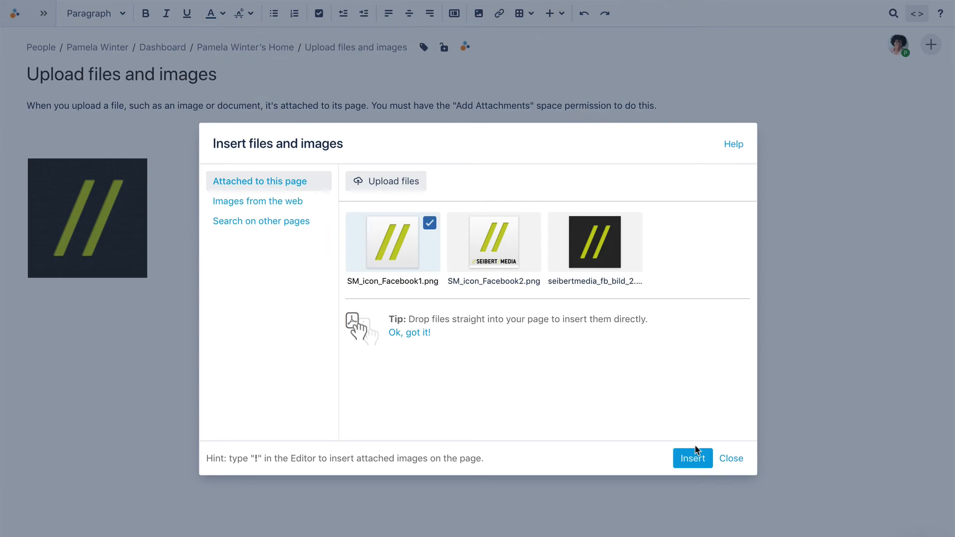
Step: Insert the uploaded logo beside the dark one and publish the page with Update
left_click(692, 458)
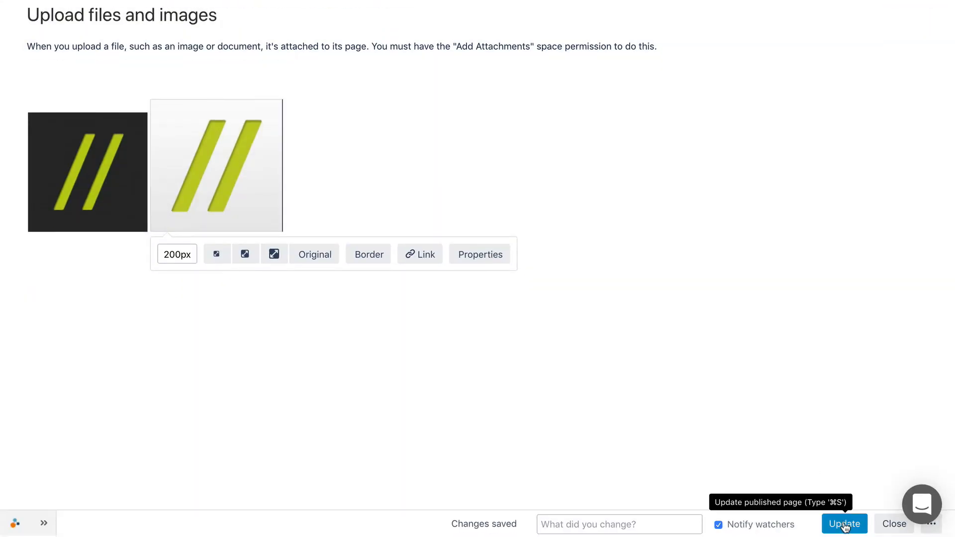
left_click(845, 523)
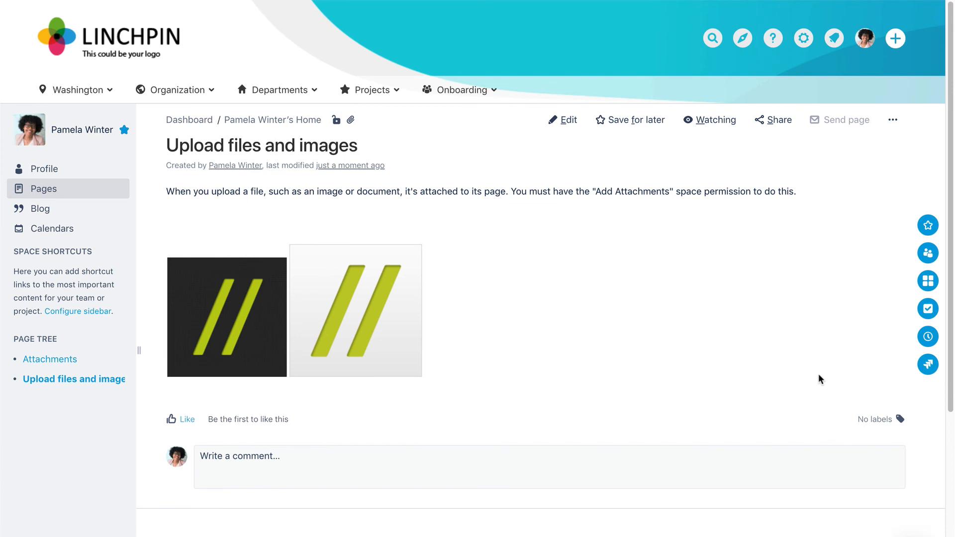
Step: Show the page's Attachments (3) list via the ••• menu, revealing the three image files
left_click(893, 119)
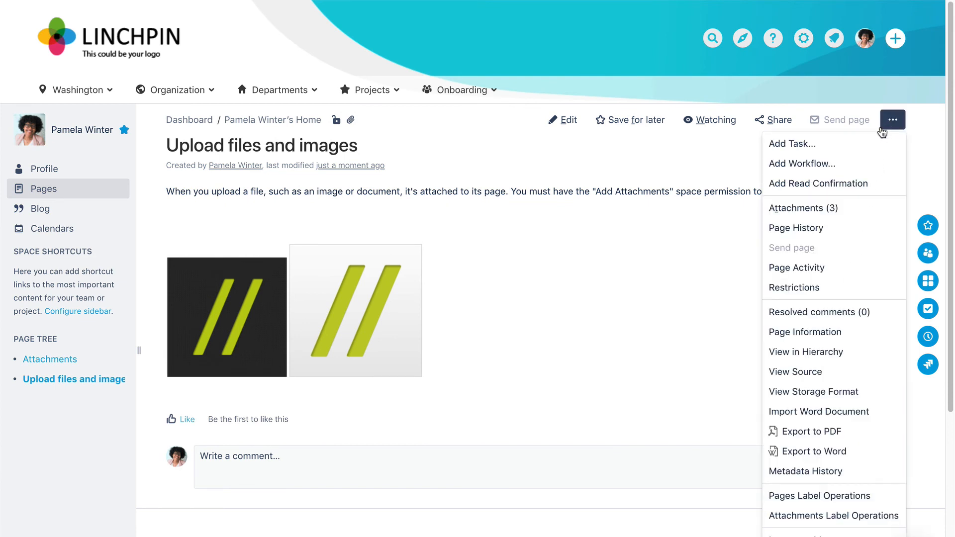
left_click(803, 208)
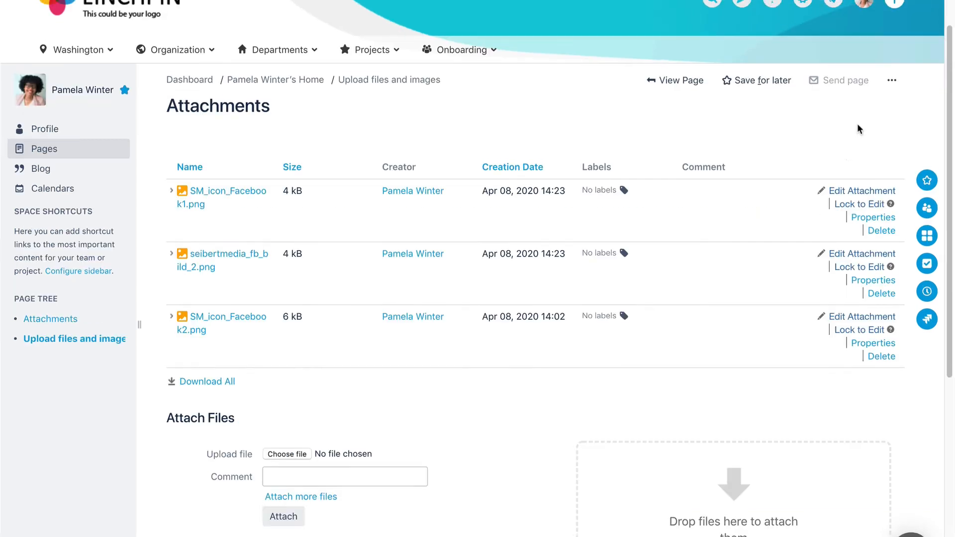
scroll("down", 3)
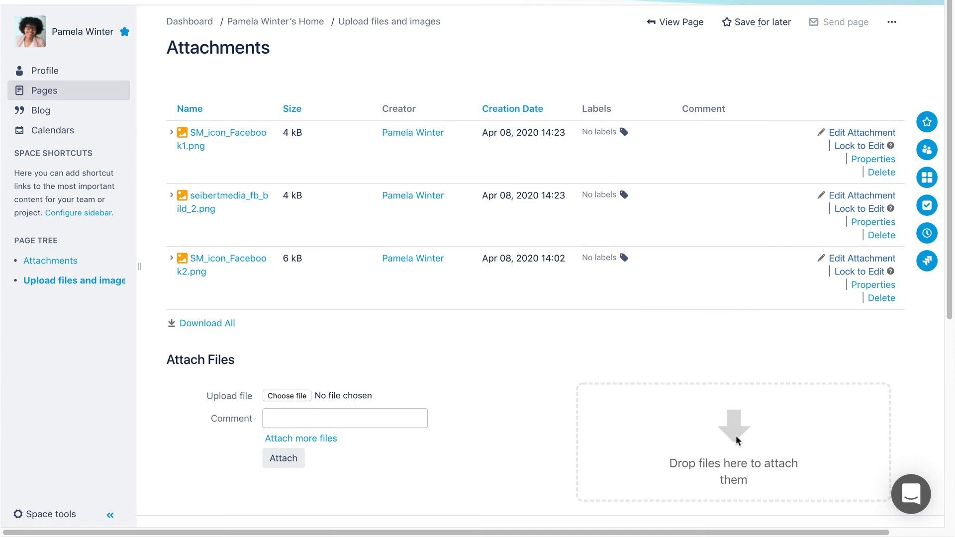
mouse_move(861, 259)
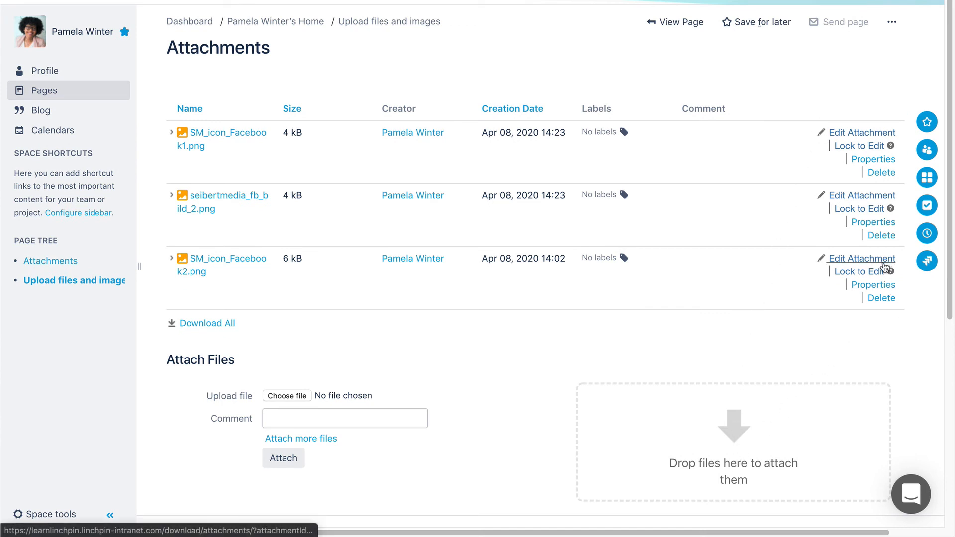
mouse_move(877, 343)
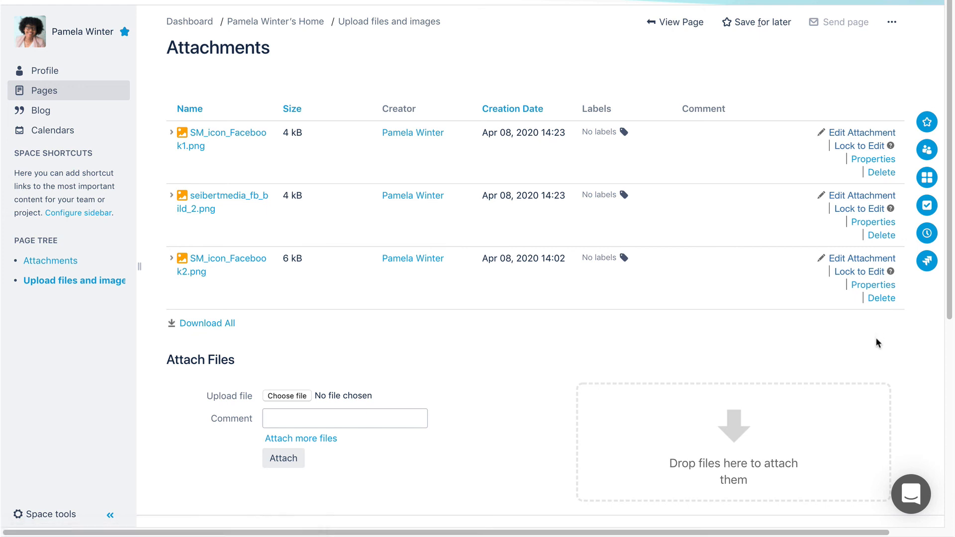